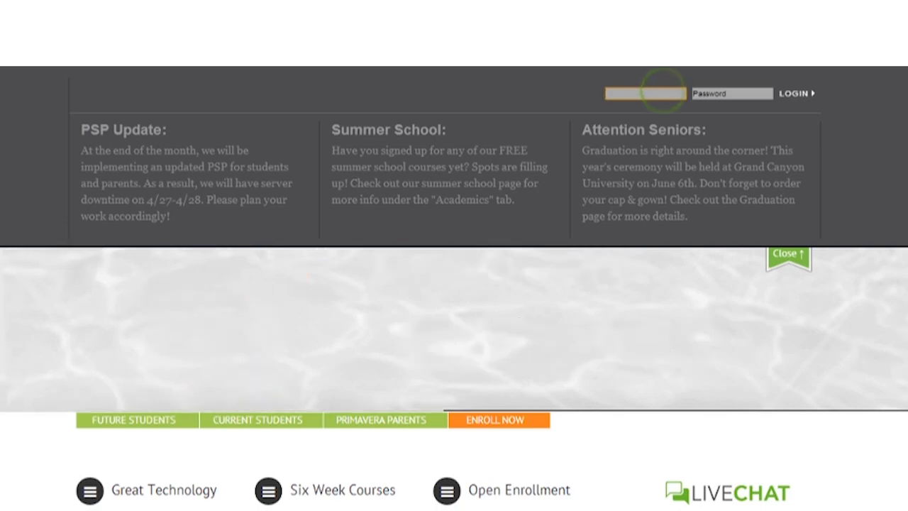
Step: Sign in to the student portal so the Algebra 1A course dashboard appears
left_click(794, 93)
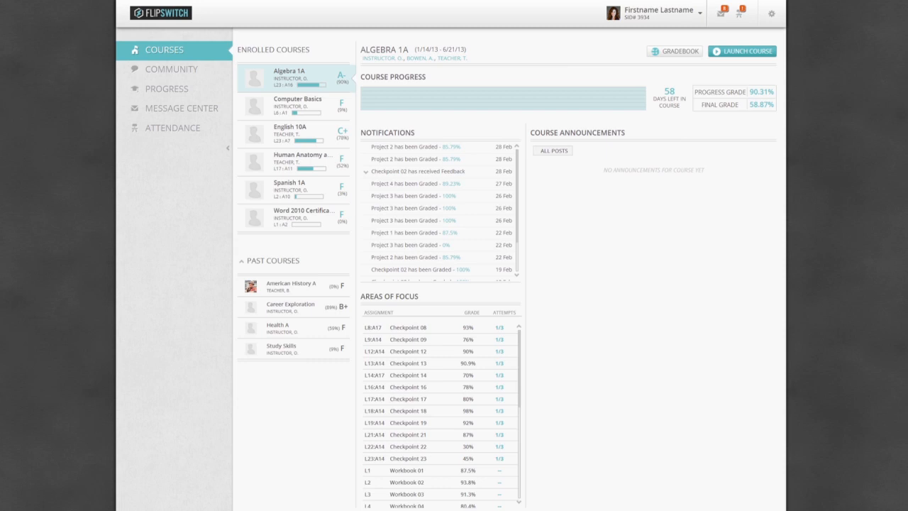
Step: Show the community feed with the Creative Writing Club posts
left_click(171, 68)
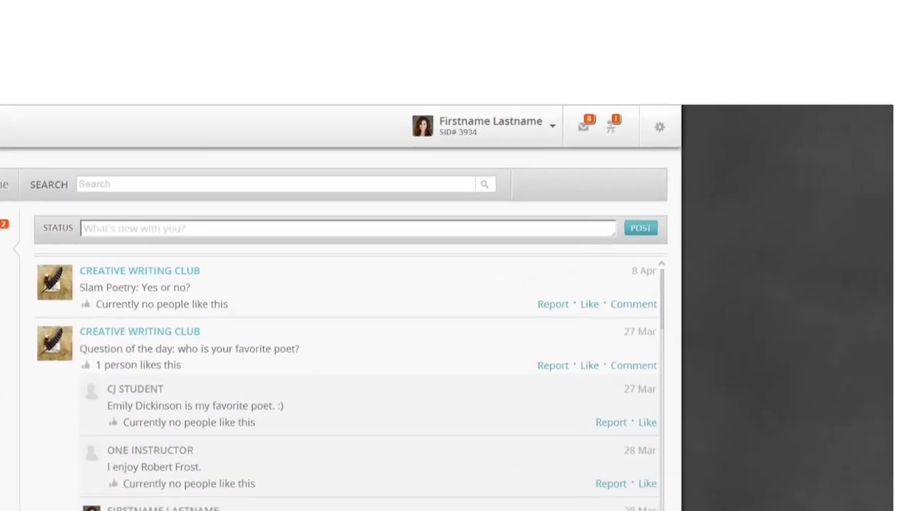
Step: Reach the Community preferences showing the profile photo and About Me settings
left_click(658, 127)
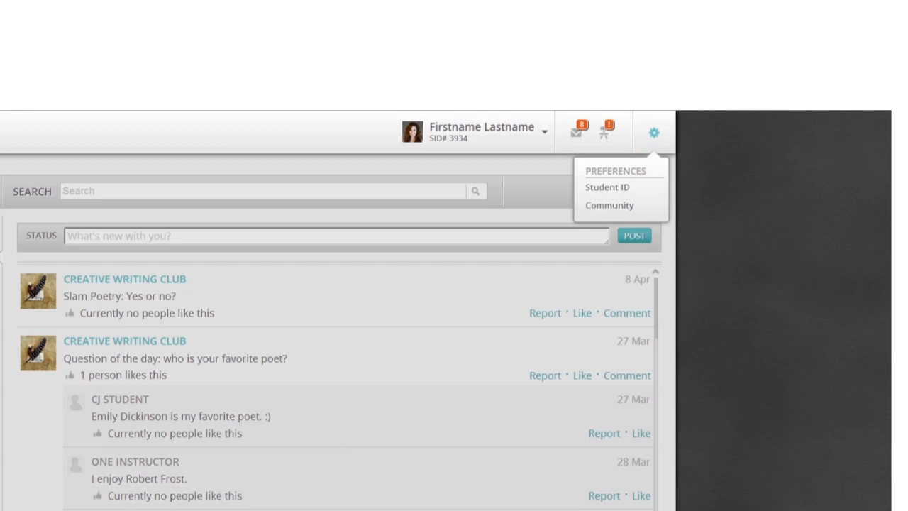
left_click(608, 204)
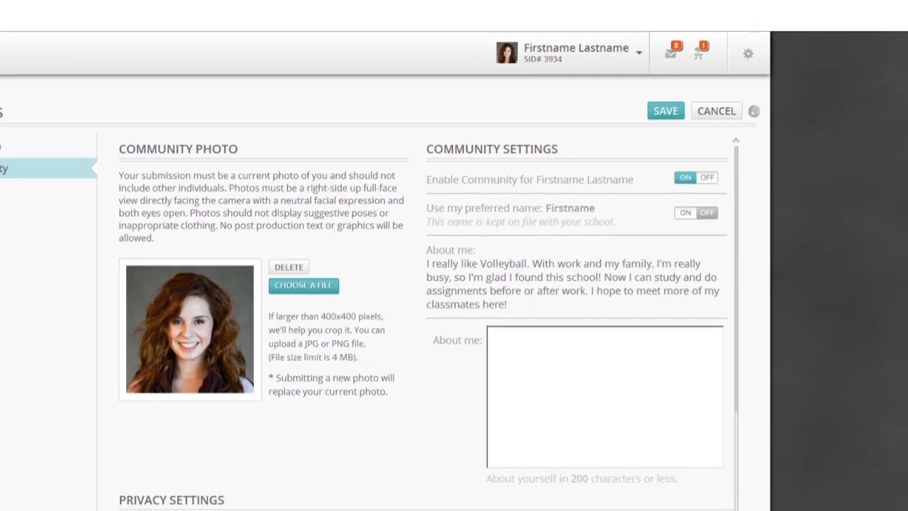
Step: Switch Enable Community to OFF and review the turned-off notice below
left_click(706, 177)
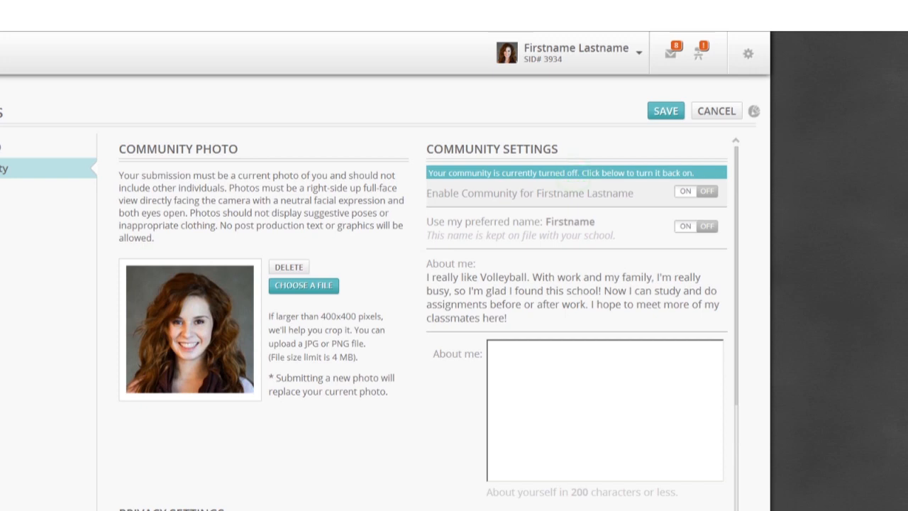
scroll("down", 3)
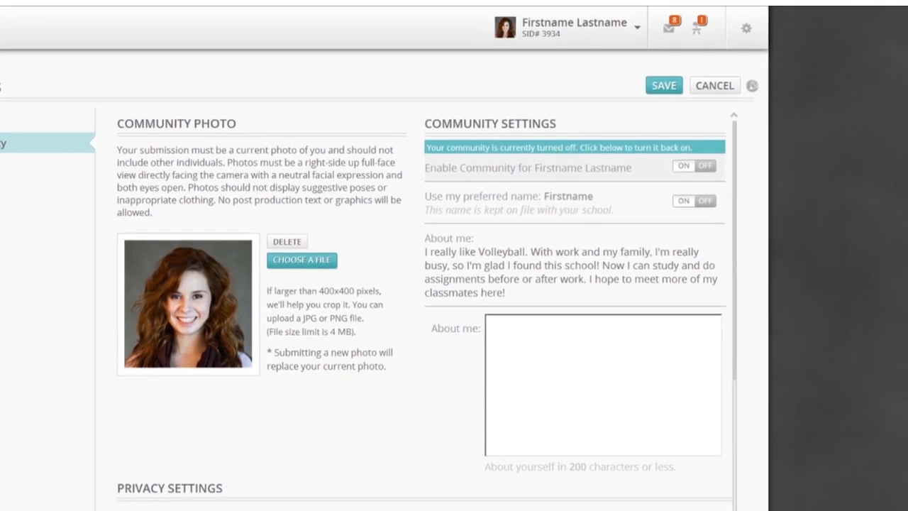
scroll("down", 3)
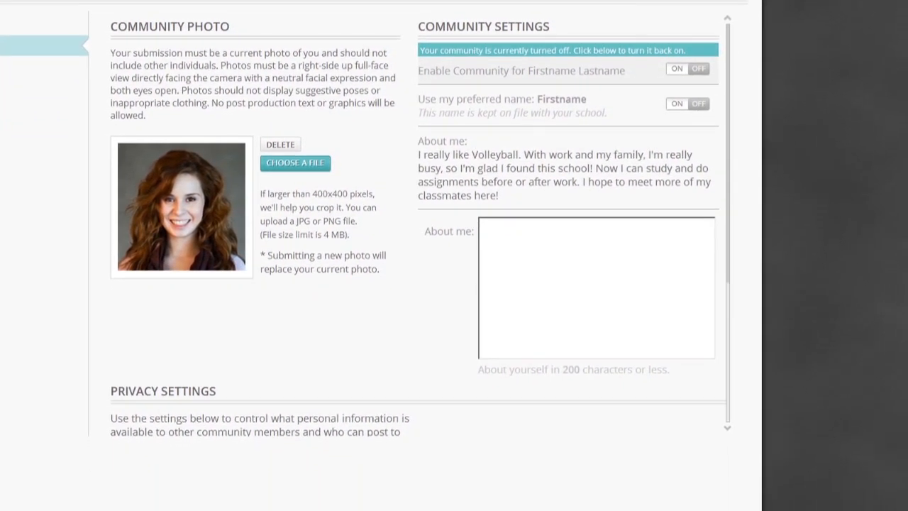
scroll("down", 3)
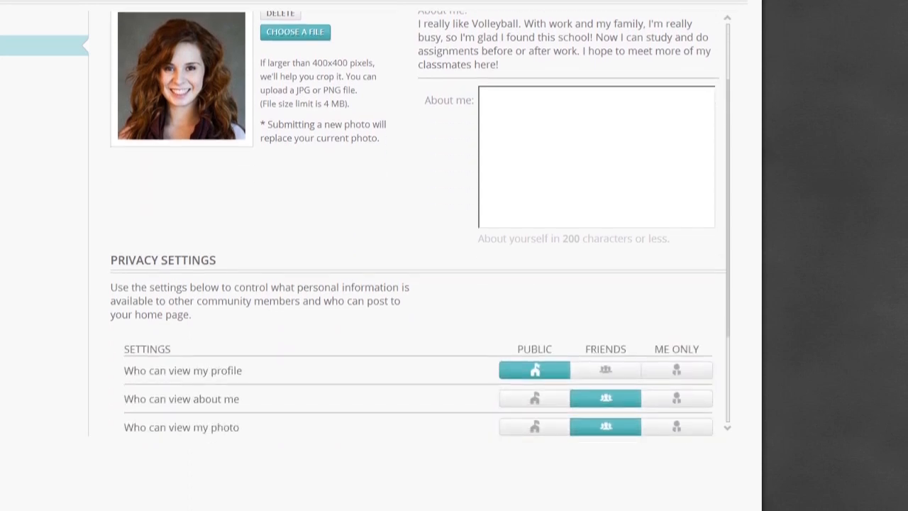
scroll("down", 3)
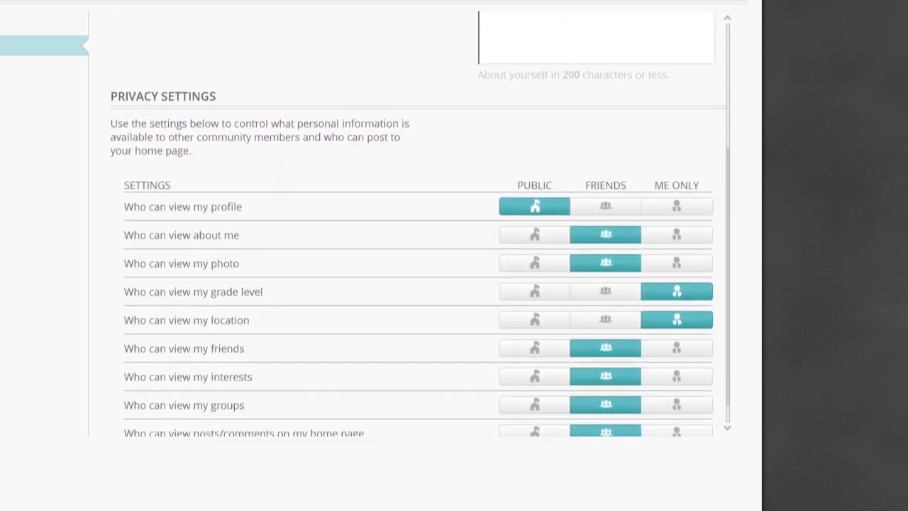
scroll("down", 3)
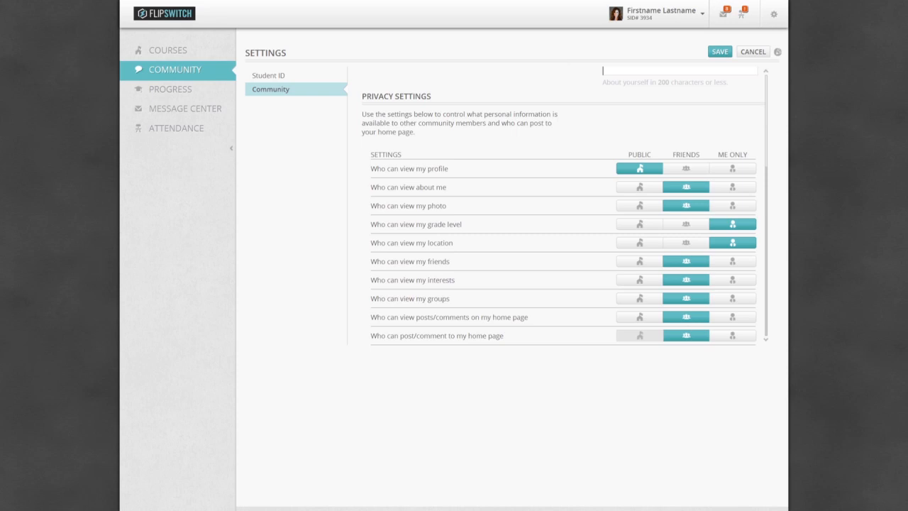
scroll("up", 3)
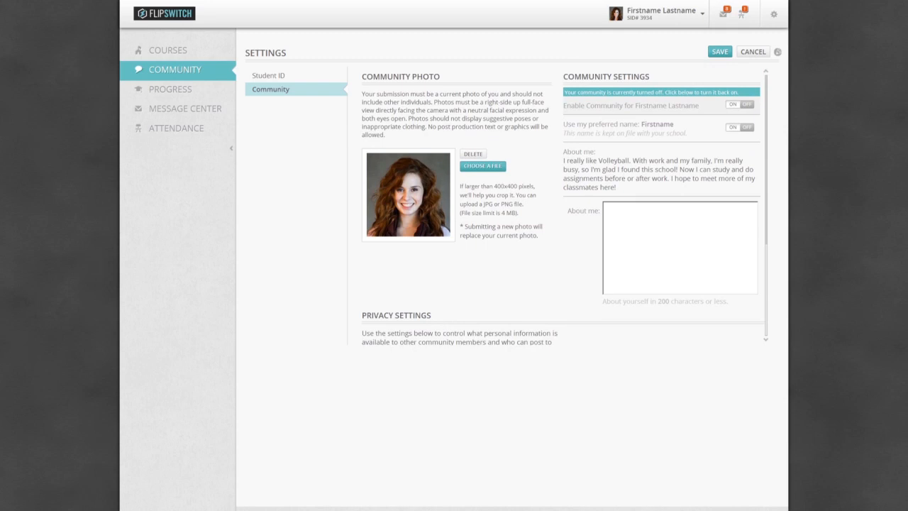
Step: View the Student ID details in Settings before heading to the community home page
left_click(268, 75)
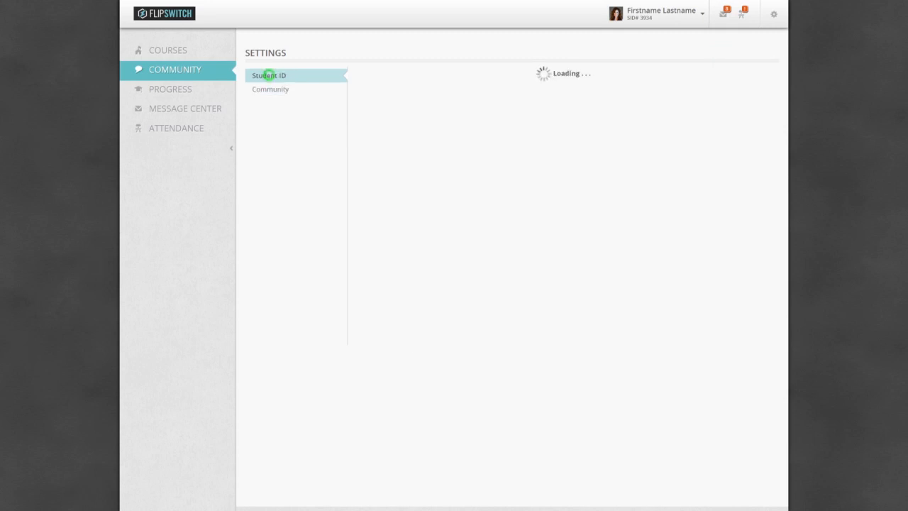
left_click(268, 75)
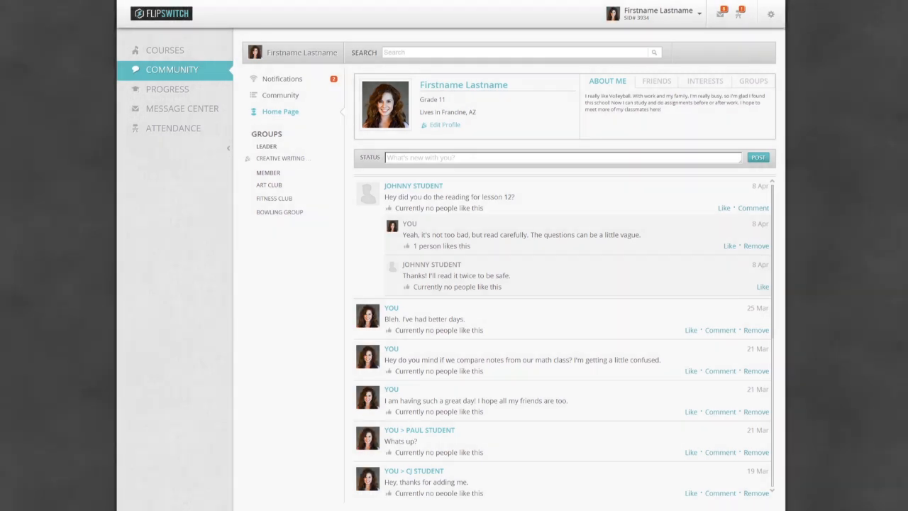
left_click(656, 79)
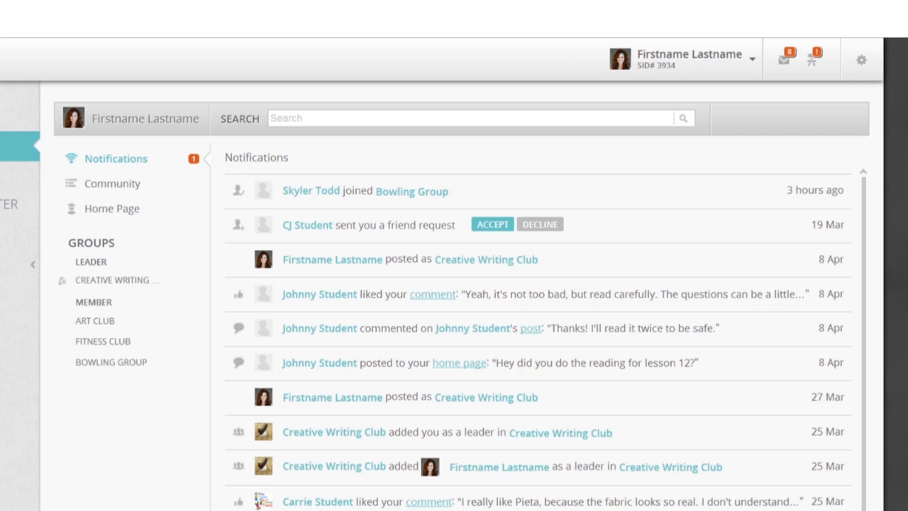
mouse_move(116, 280)
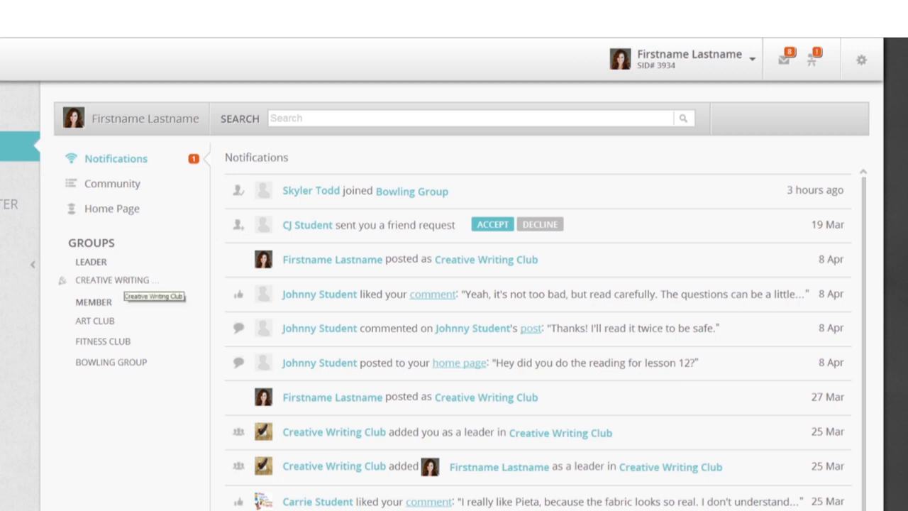